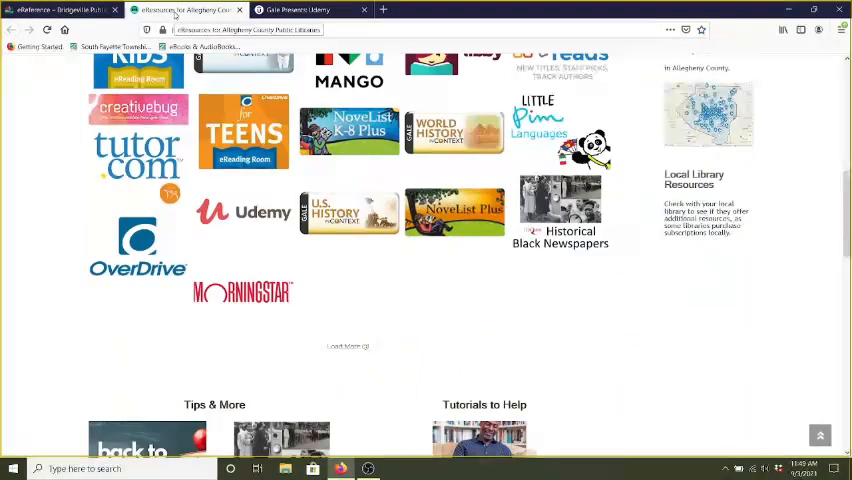
mouse_move(244, 212)
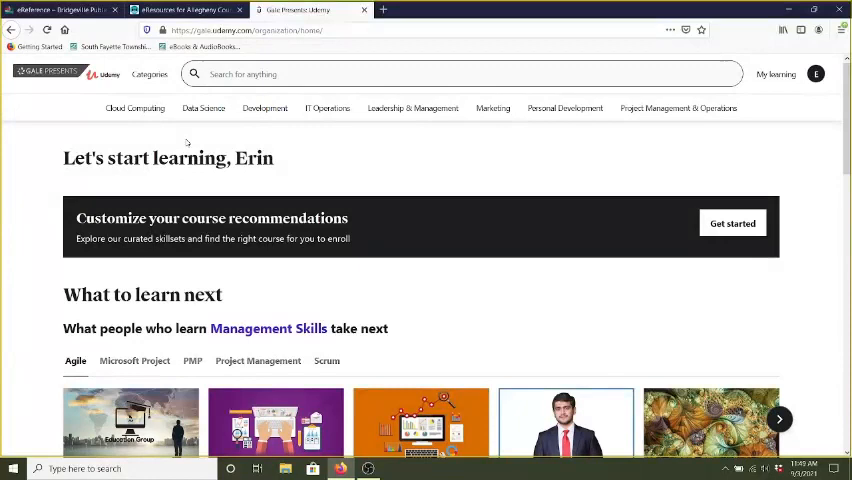
- Open the Udemy course categories menu
click(149, 74)
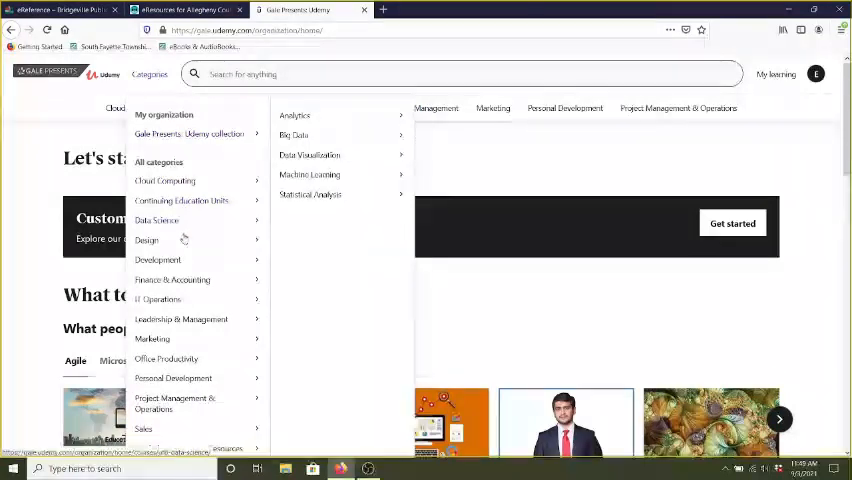
mouse_move(152, 338)
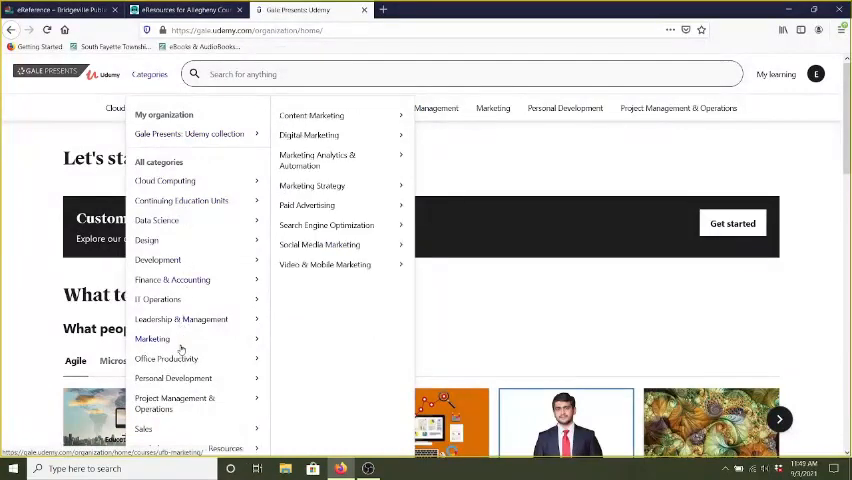
mouse_move(166, 358)
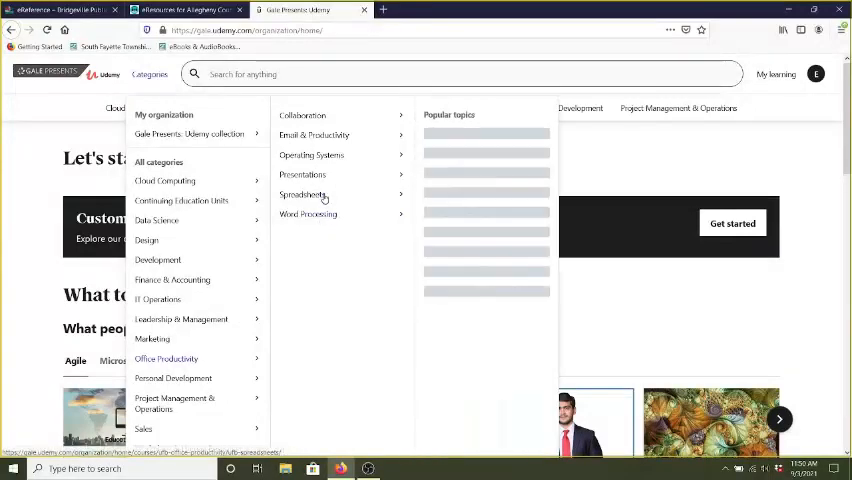
mouse_move(303, 194)
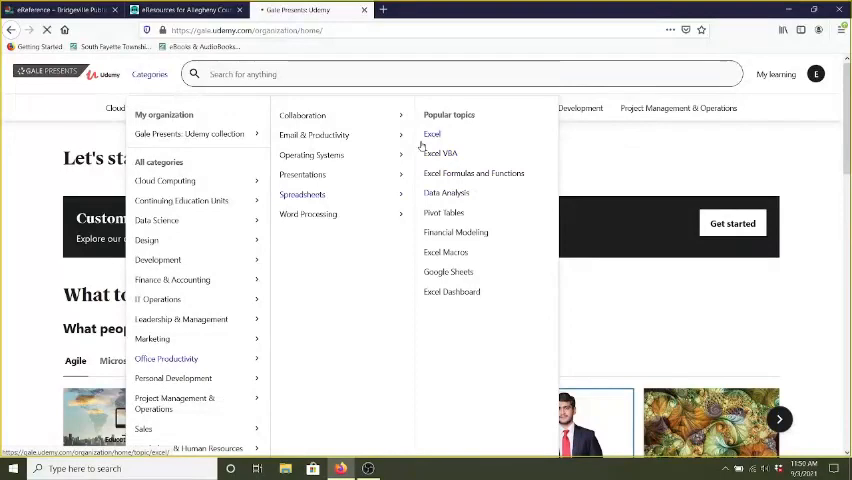
- Open the Excel topic page and scroll through its 154 course results
click(432, 134)
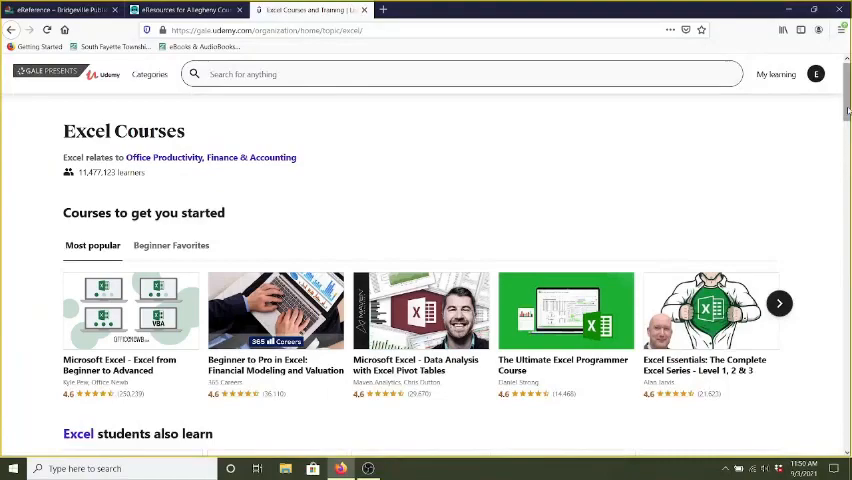
scroll(down, 3)
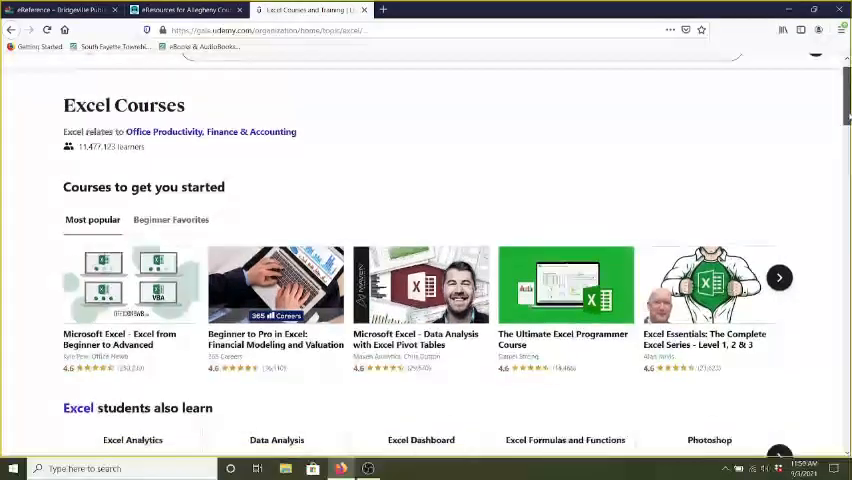
scroll(down, 3)
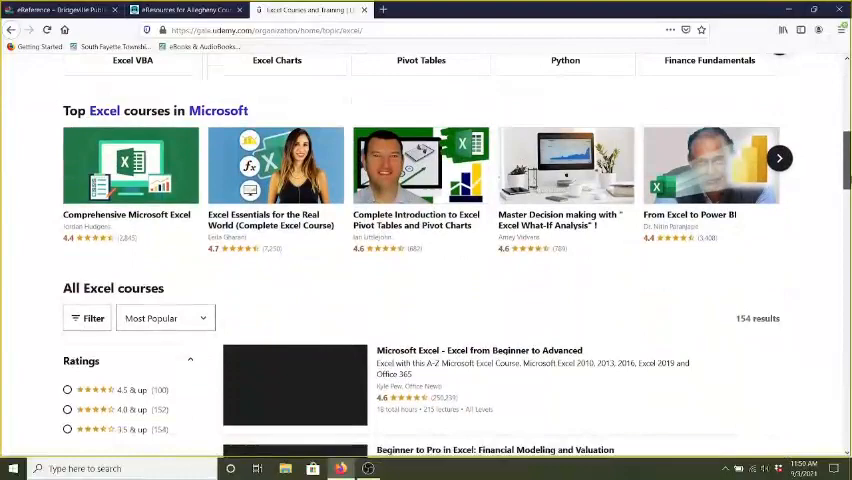
scroll(up, 3)
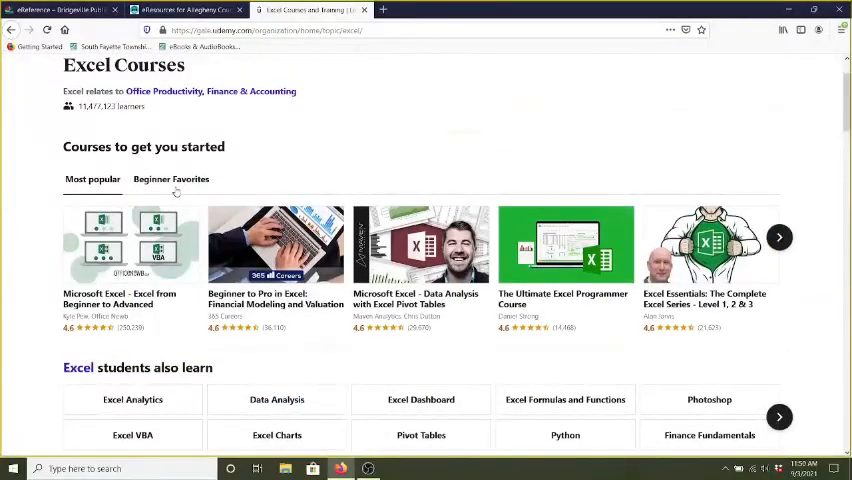
- Filter to Beginner Favorites and browse the EXCEL at Work course description and content
click(171, 179)
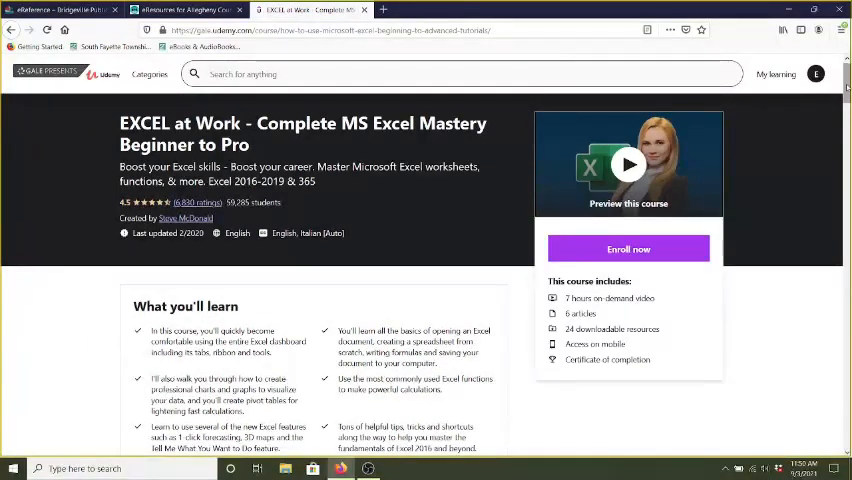
scroll(down, 3)
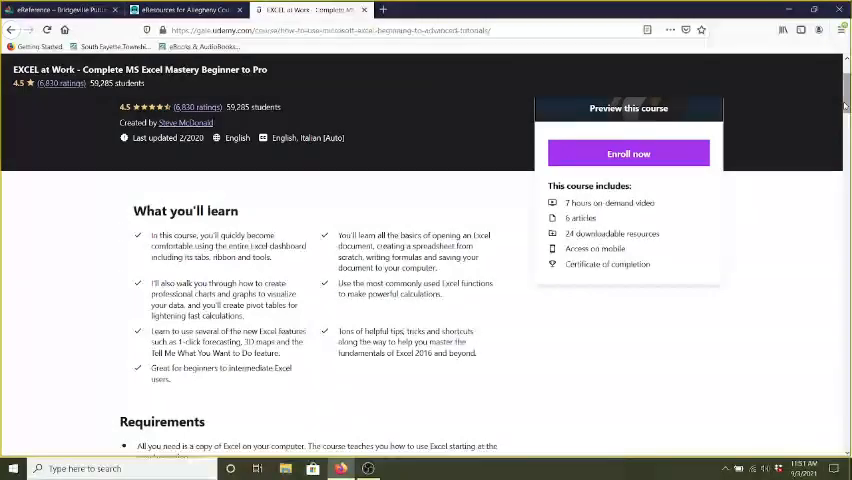
scroll(down, 3)
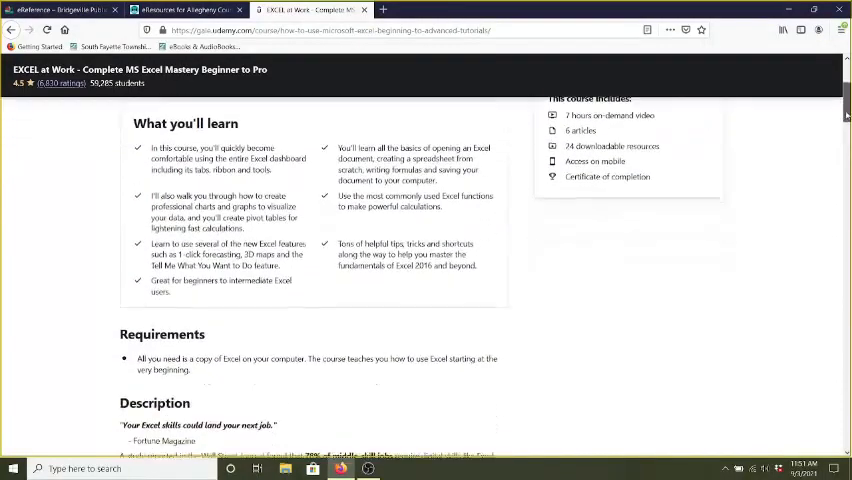
scroll(down, 3)
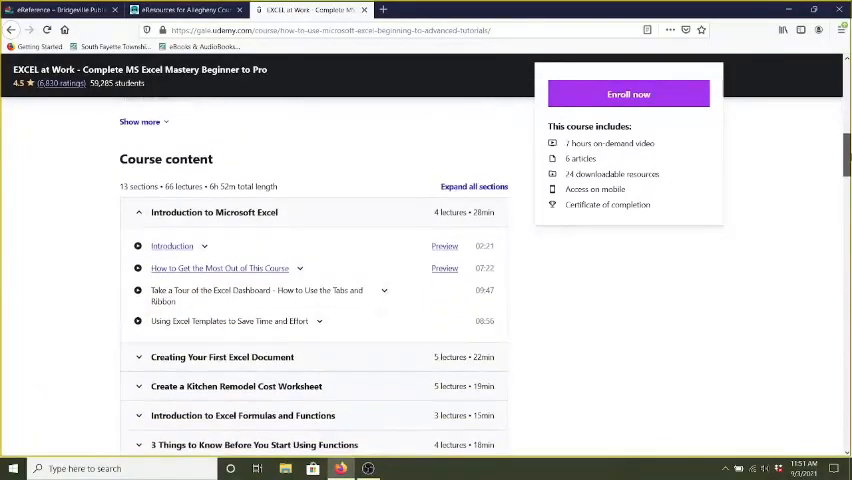
scroll(up, 3)
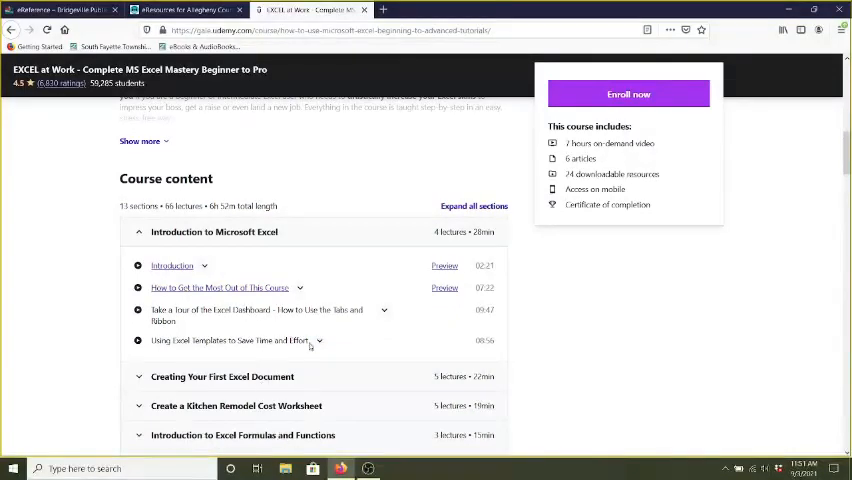
mouse_move(318, 440)
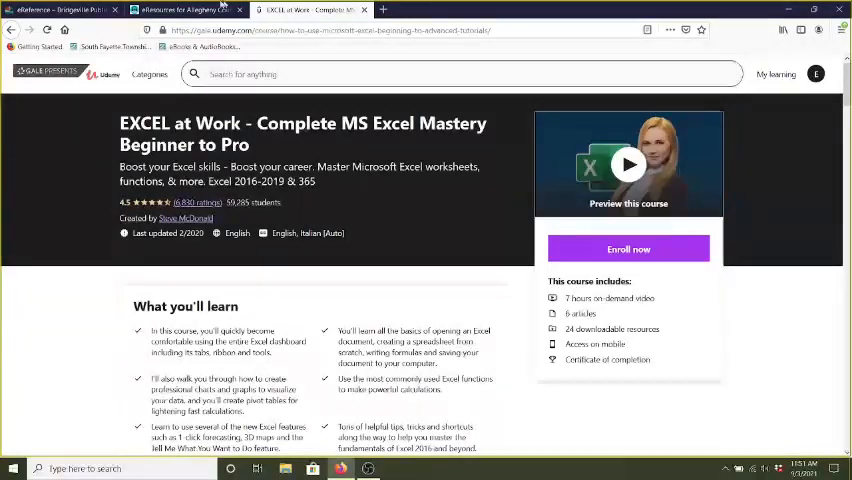
- Open the course categories menu over the EXCEL at Work page
click(149, 74)
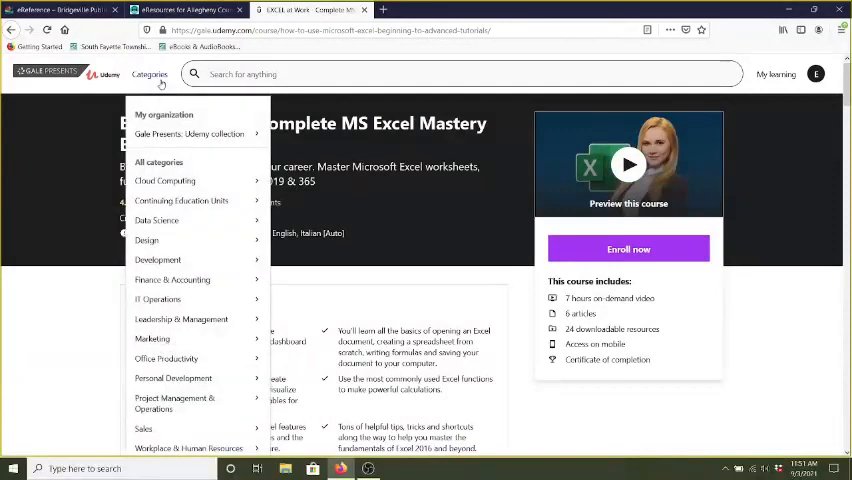
mouse_move(181, 200)
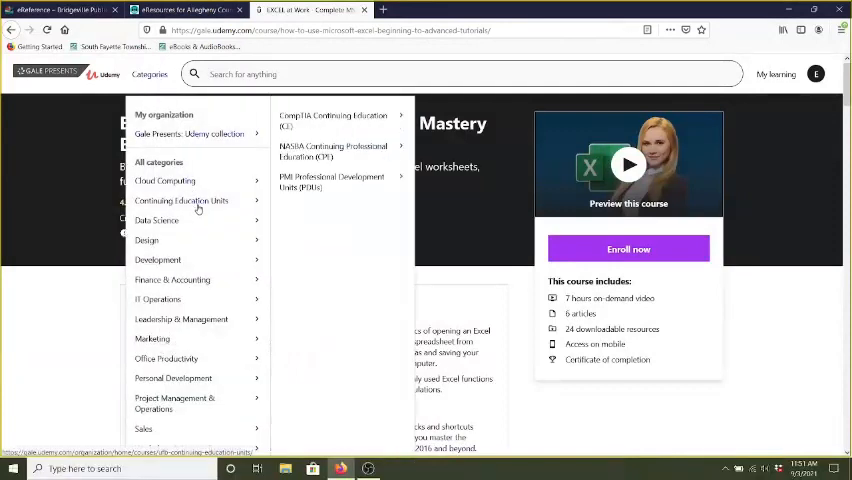
mouse_move(172, 279)
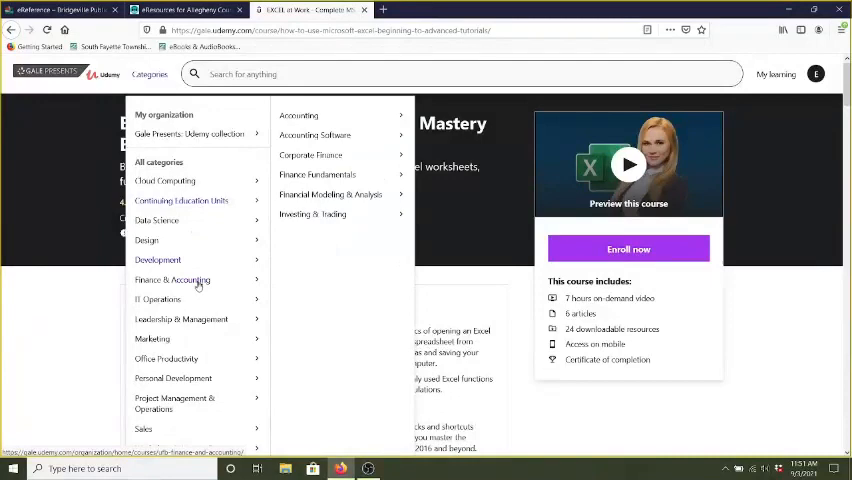
mouse_move(181, 319)
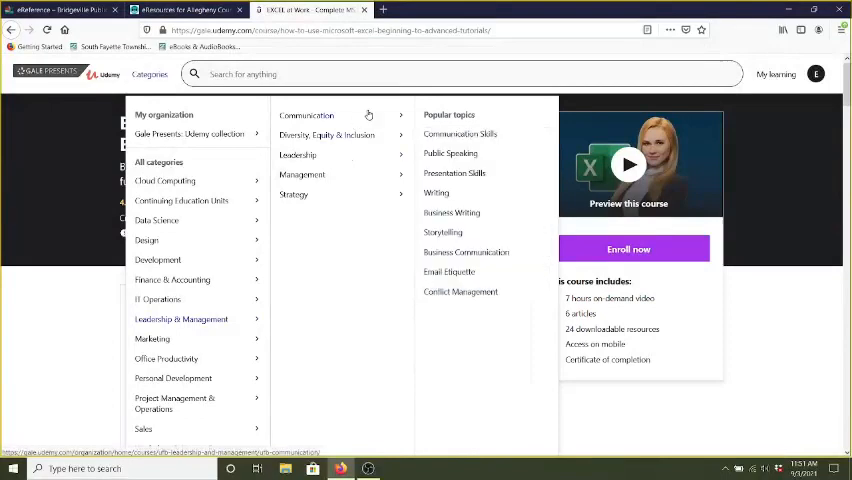
mouse_move(432, 111)
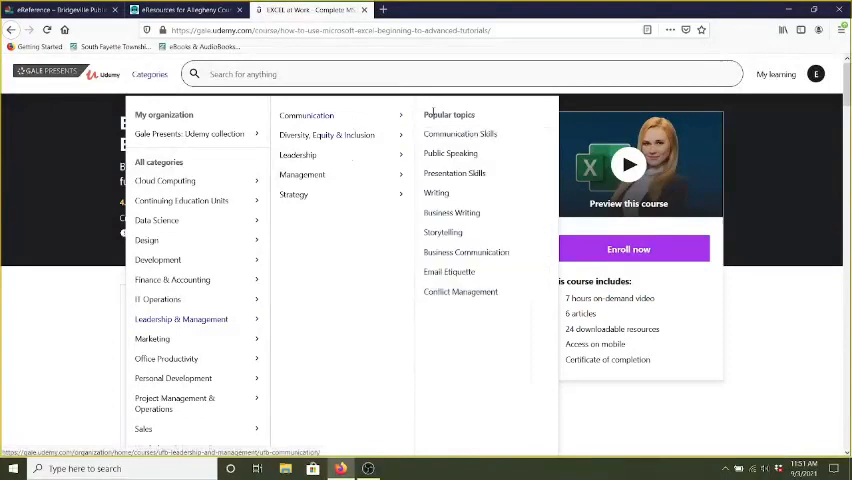
mouse_move(449, 272)
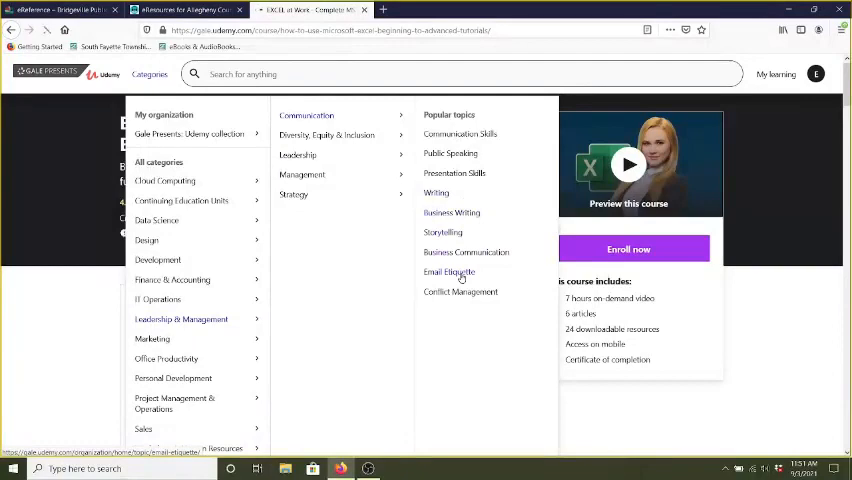
- Open Email Etiquette and scroll through its 7 listed courses
click(448, 272)
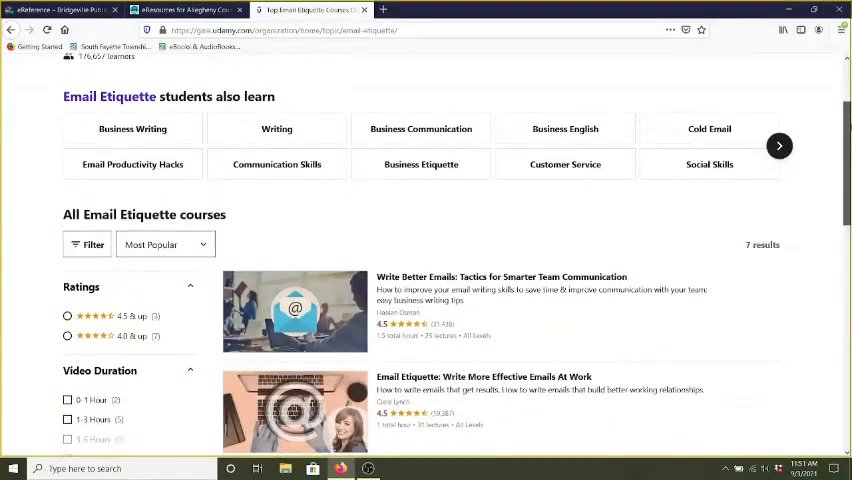
scroll(down, 3)
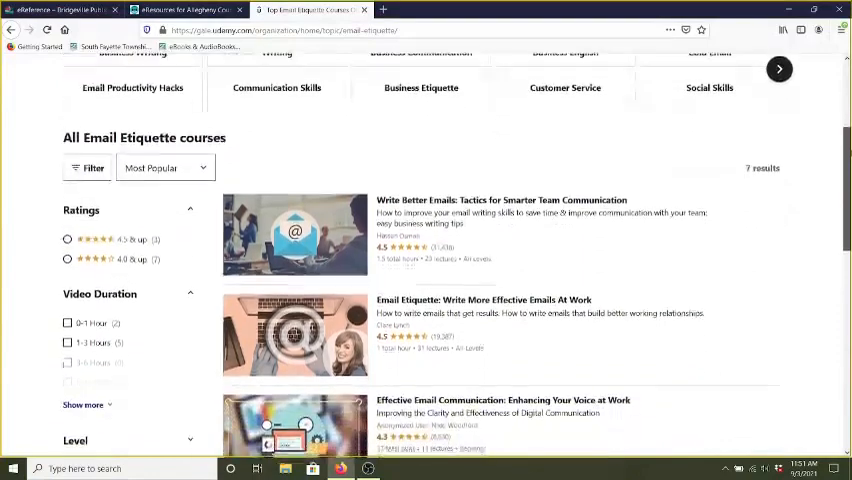
scroll(down, 3)
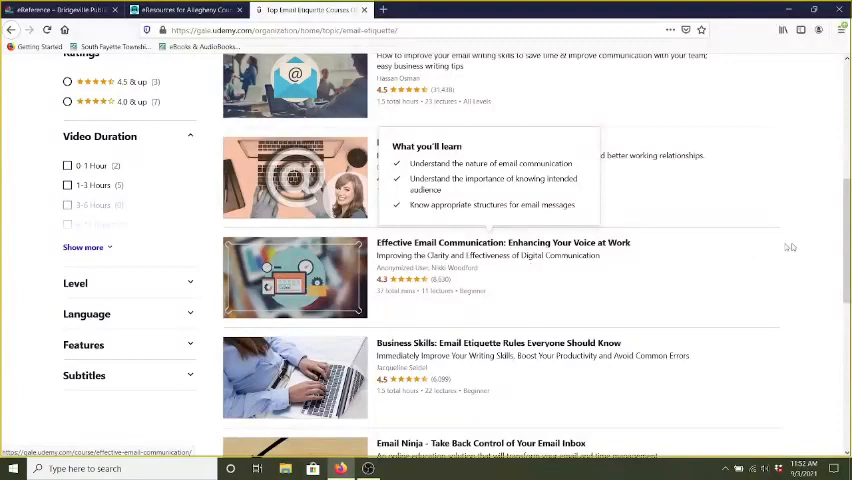
scroll(down, 3)
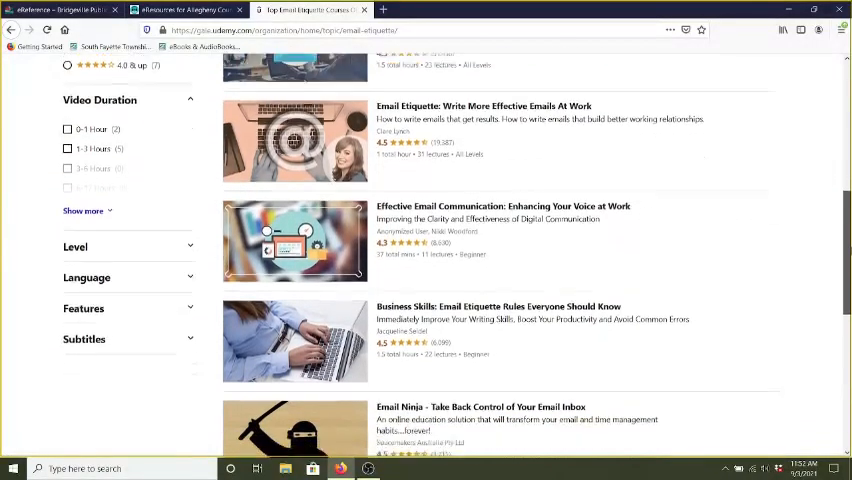
scroll(up, 3)
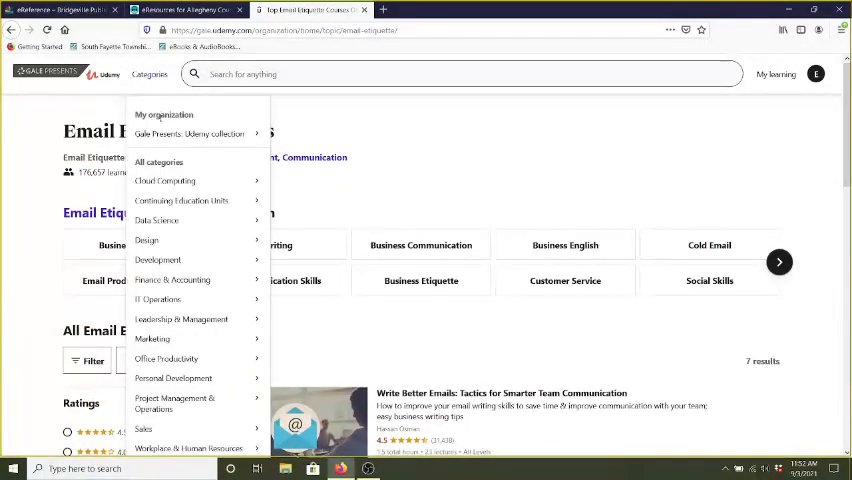
mouse_move(146, 240)
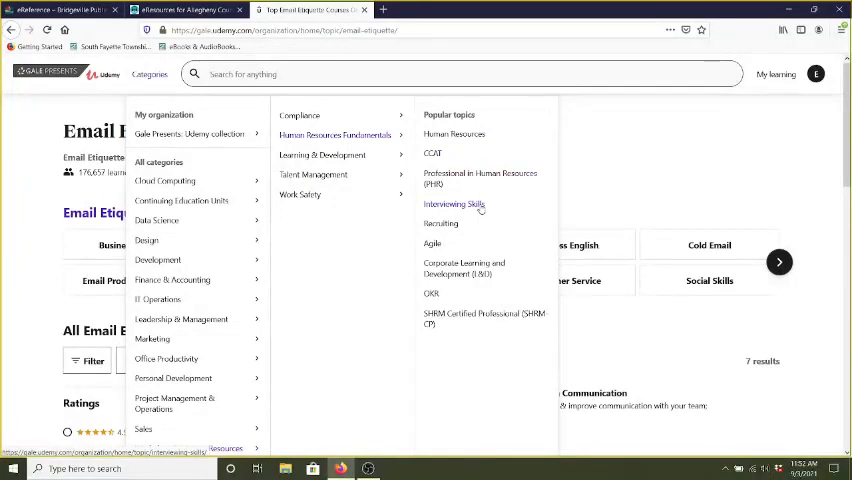
- Select Interviewing Skills under Human Resources Fundamentals popular topics
click(453, 204)
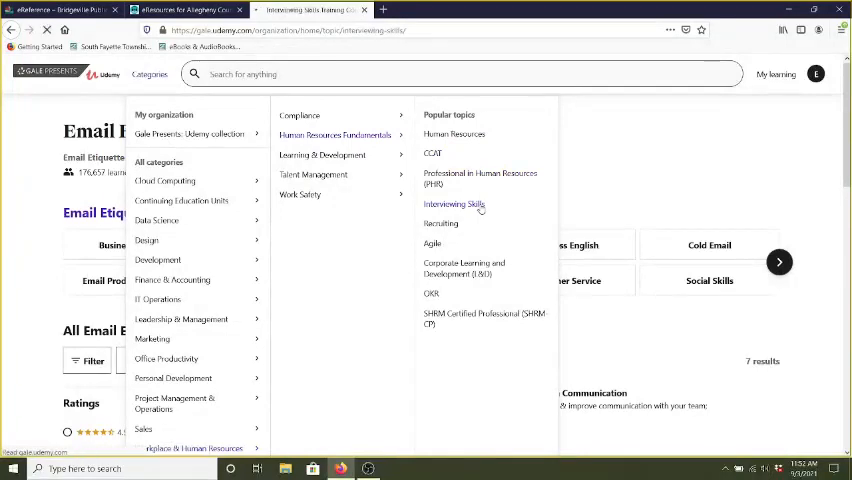
- Scroll through Interviewing Skills course results such as Ace Your Virtual Job Interview
click(454, 204)
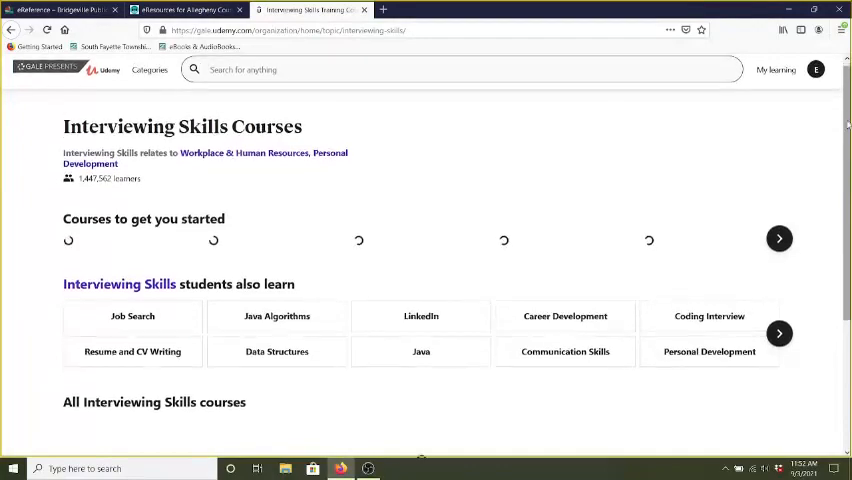
scroll(down, 3)
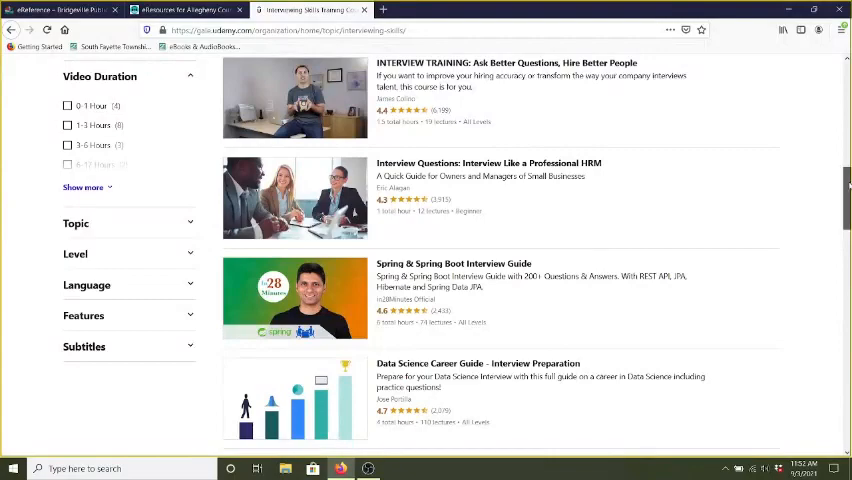
scroll(down, 3)
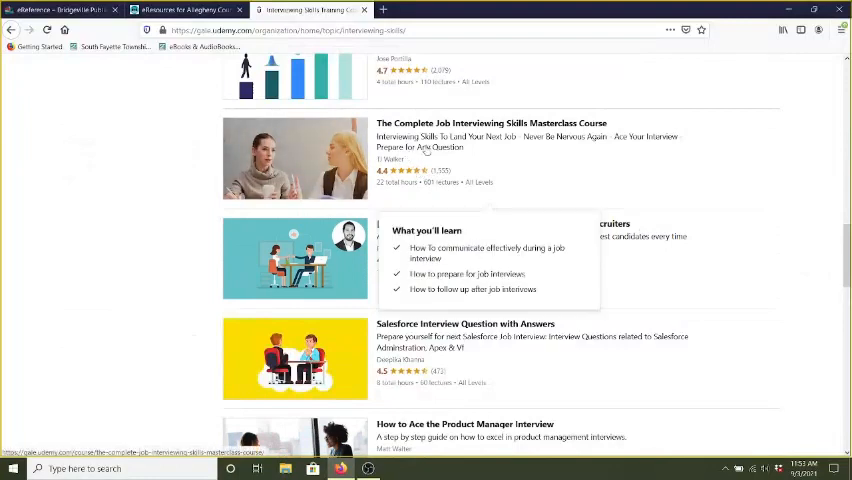
mouse_move(556, 161)
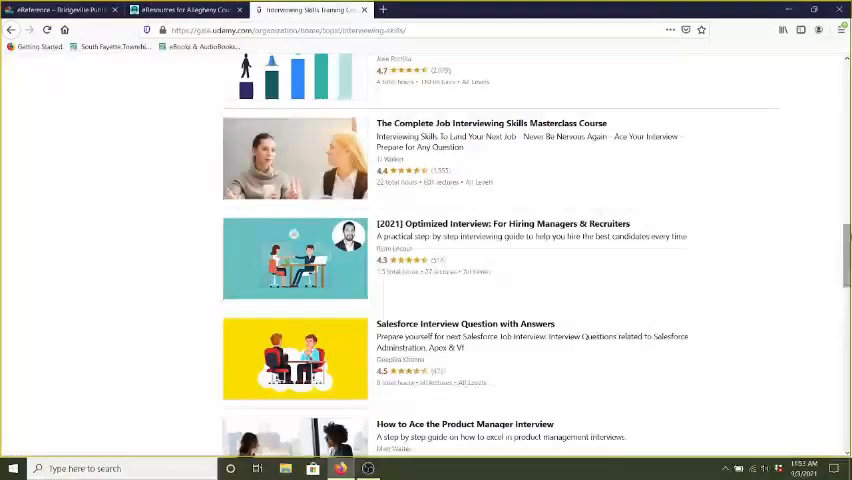
scroll(down, 3)
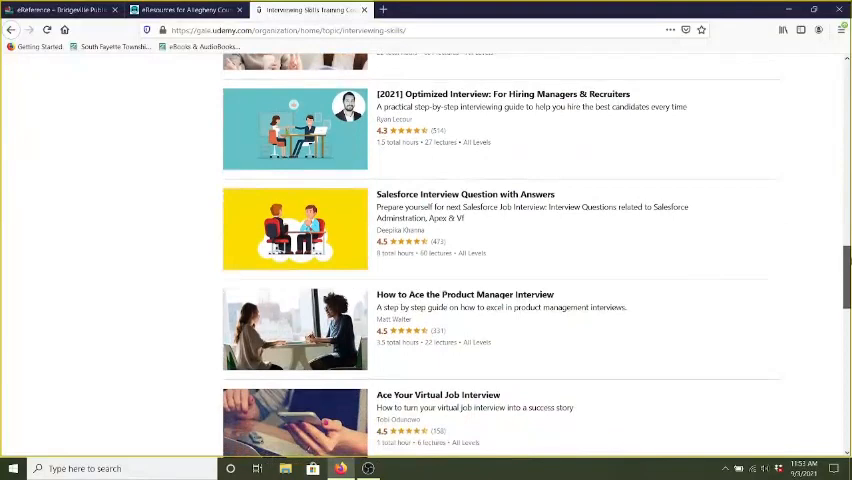